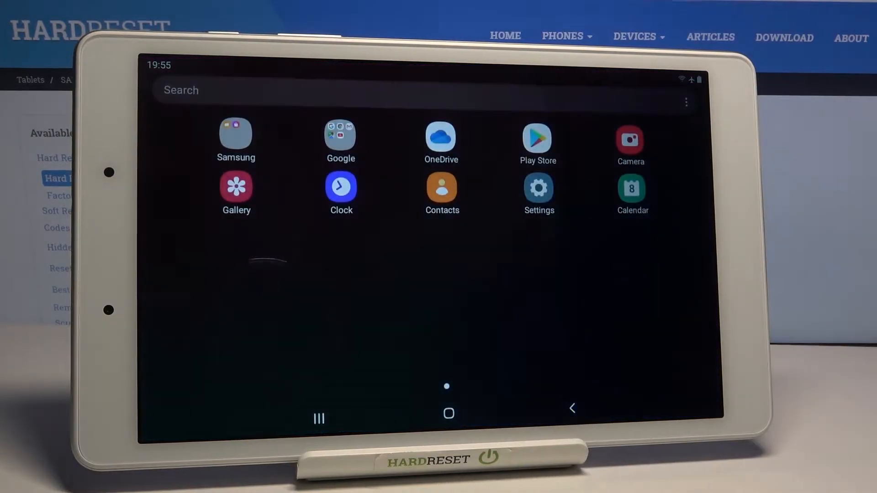
Launch Settings from the app drawer and go to General management
left_click(538, 187)
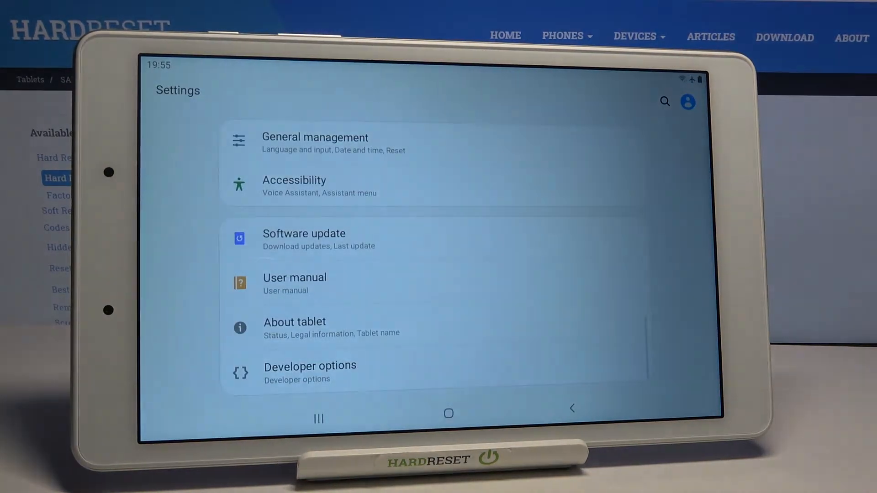
left_click(314, 142)
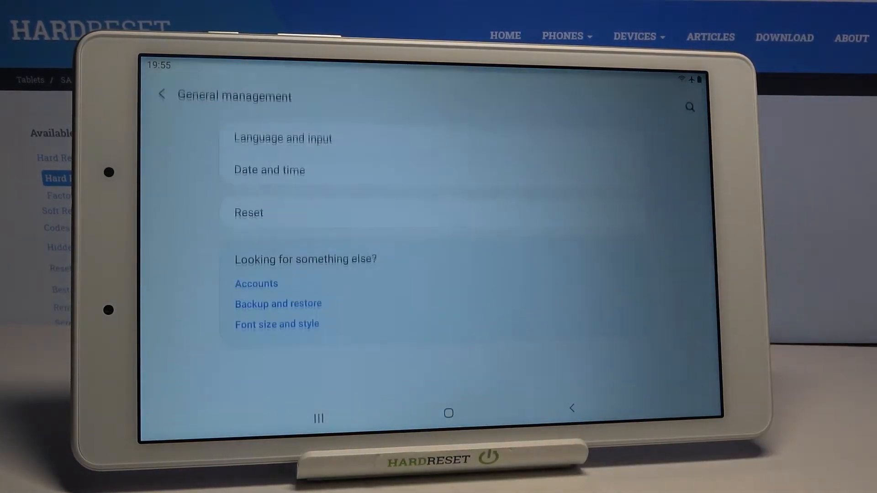
Choose Reset > Reset network settings and start the reset, reaching the pattern prompt
left_click(249, 212)
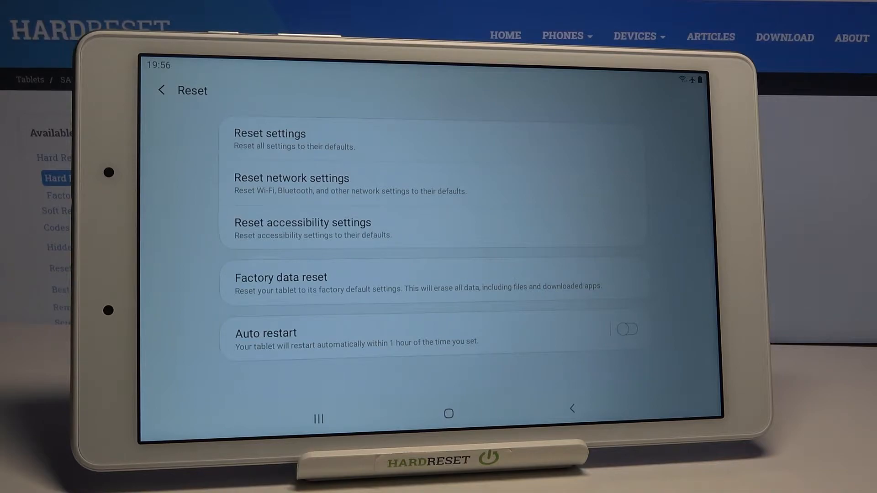
left_click(291, 177)
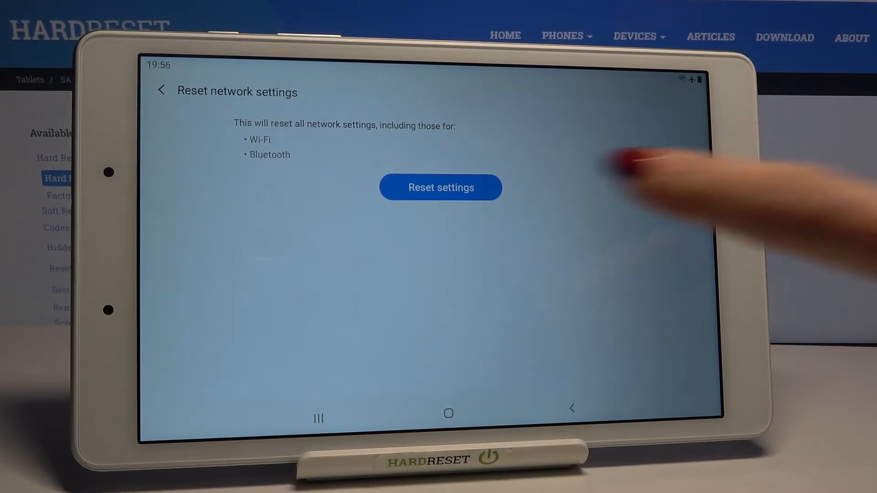
left_click(441, 187)
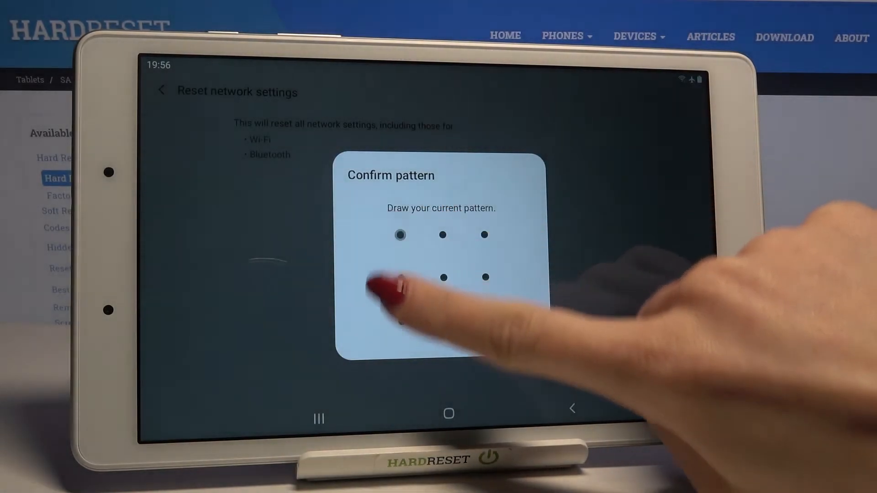